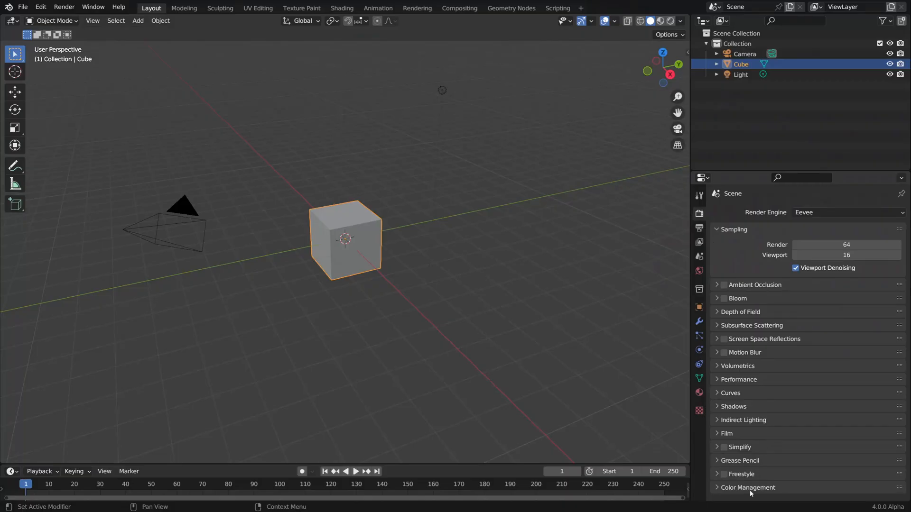
Reveal the Color Management panel showing Filmic and AgX view transforms side by side
scroll("down", 3)
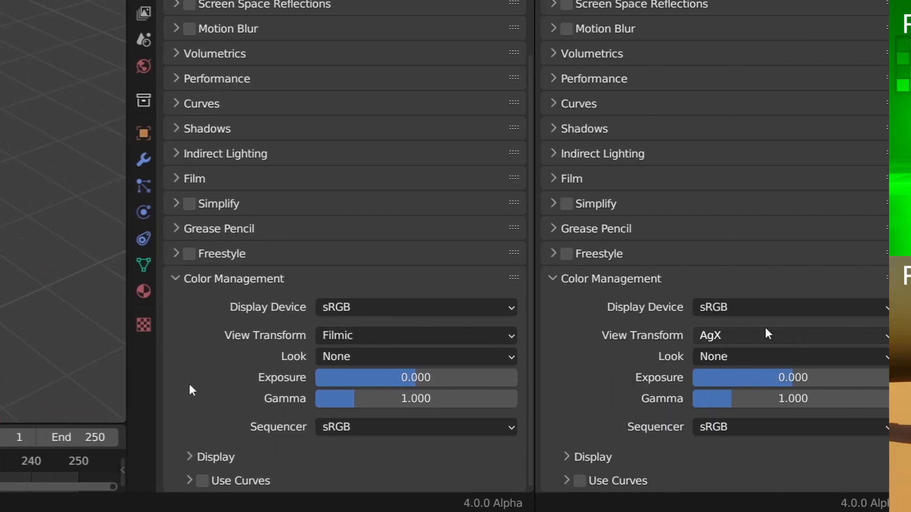
left_click(216, 20)
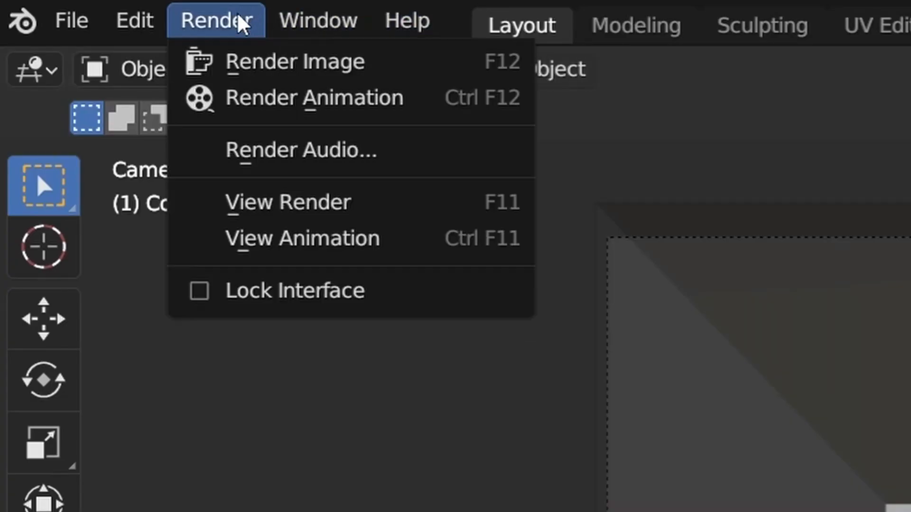
left_click(294, 61)
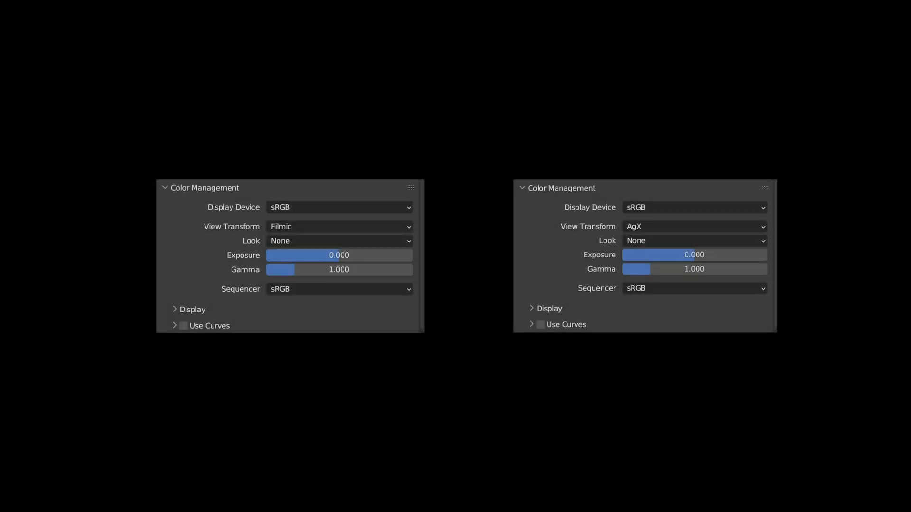
left_click(338, 227)
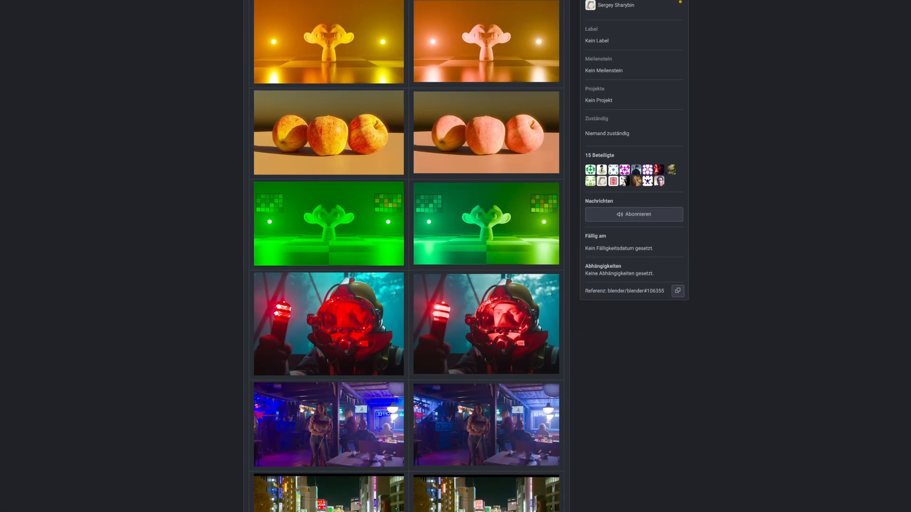
Scroll the pull request past the comparison images, What/Why sections and False Color ranges table
scroll("down", 3)
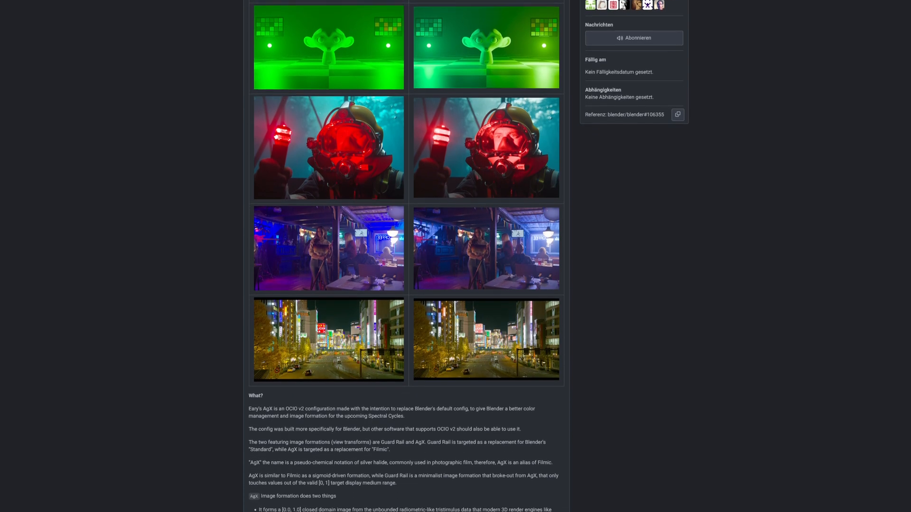
scroll("down", 3)
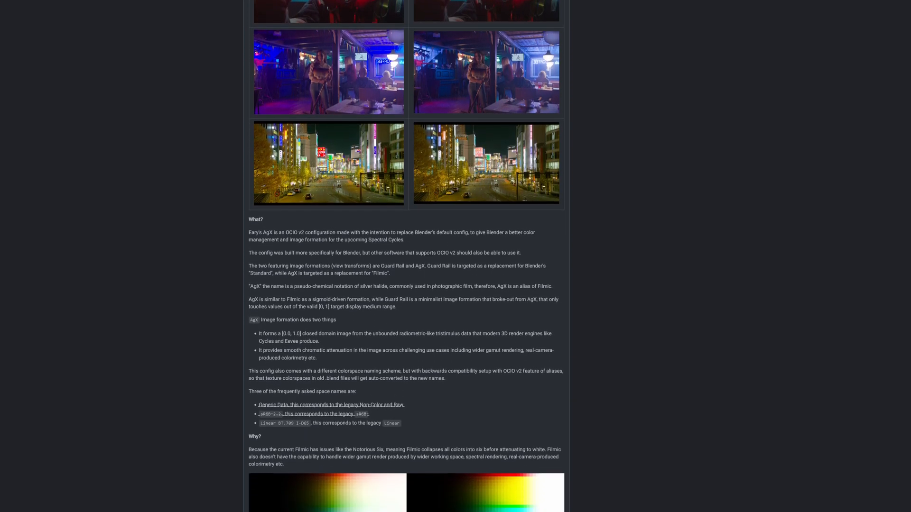
scroll("down", 3)
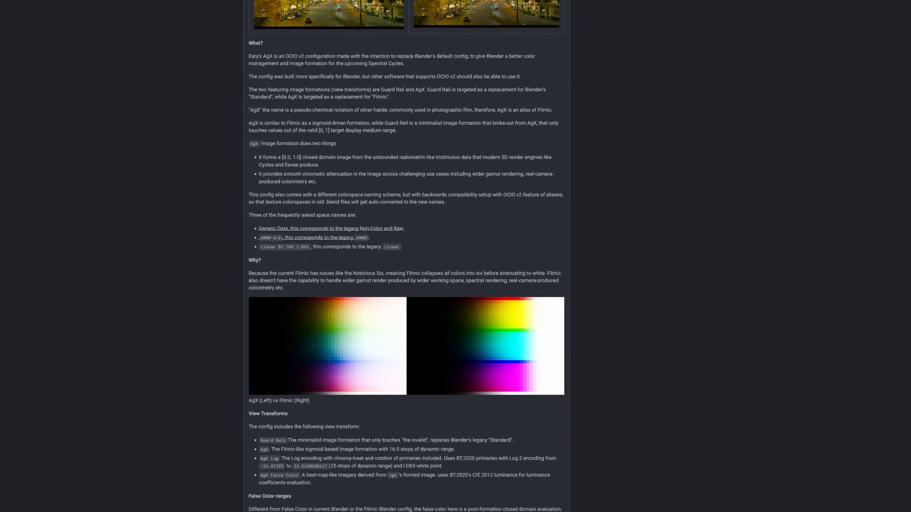
scroll("down", 3)
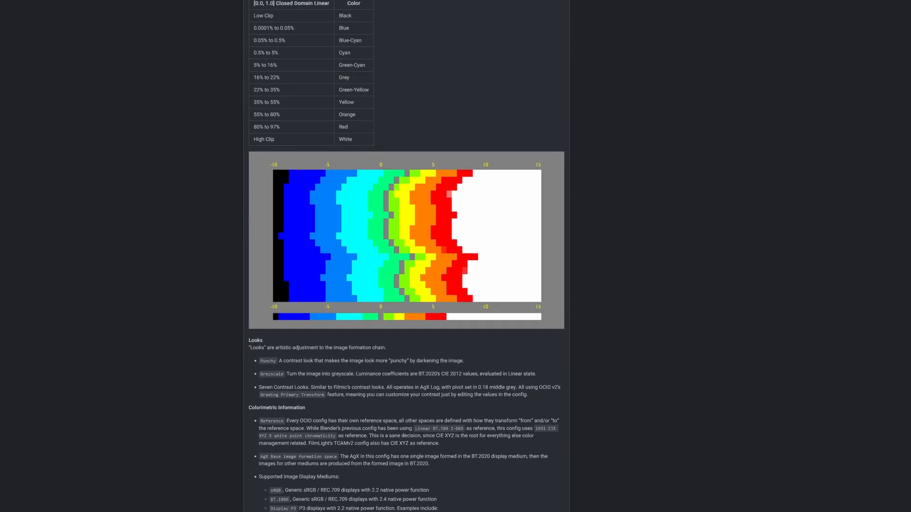
scroll("down", 3)
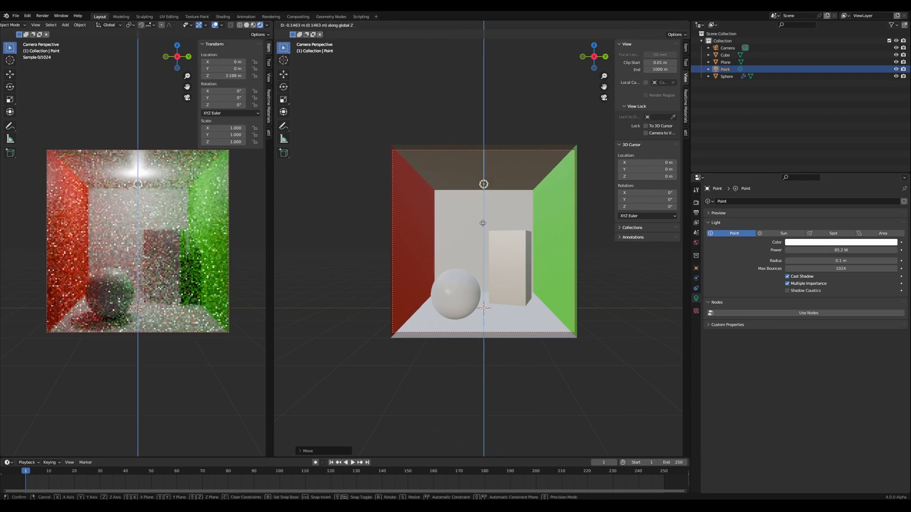
Confirm the point light's new height at about 3.16 m along Z
left_click(509, 296)
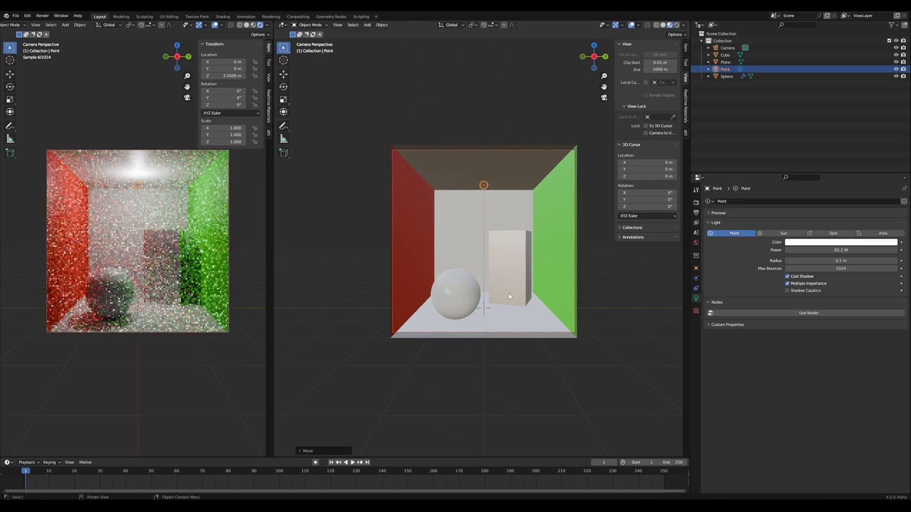